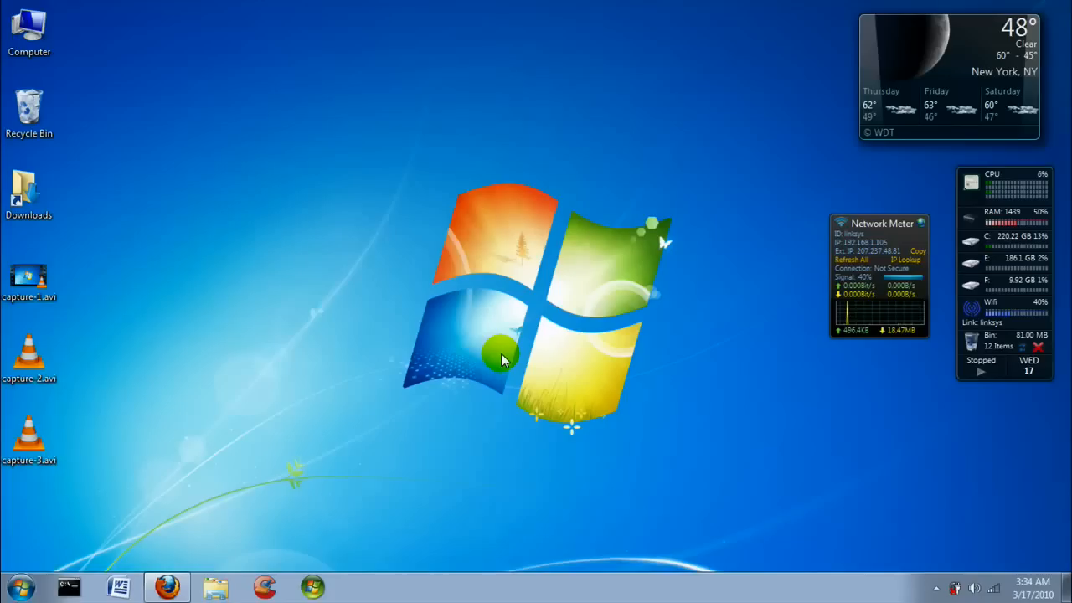
mouse_move(500, 374)
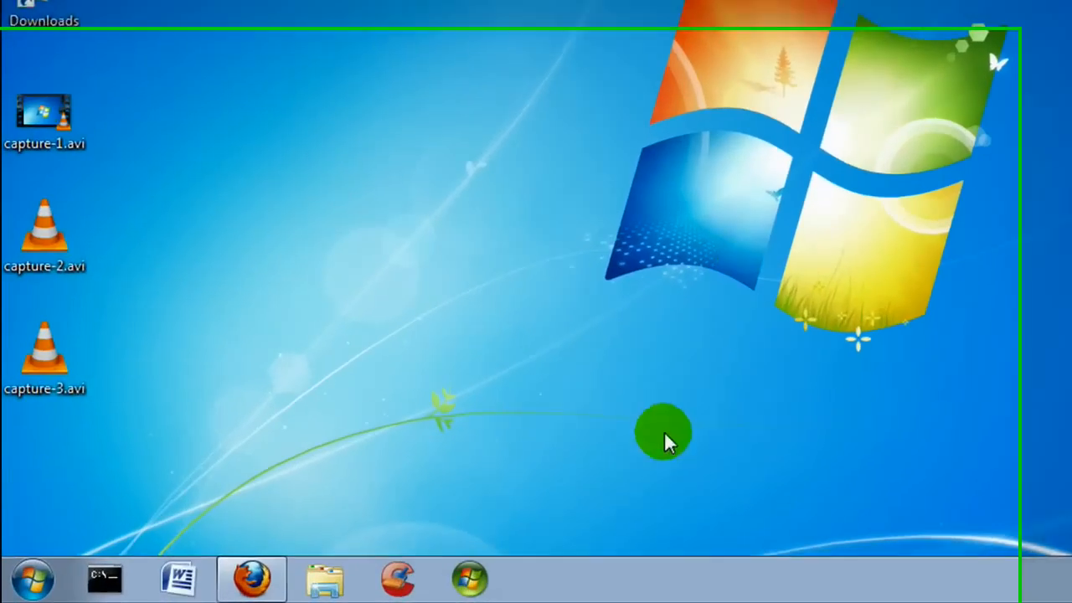
Step: Open the Windows 7 Start menu from the desktop
left_click(35, 572)
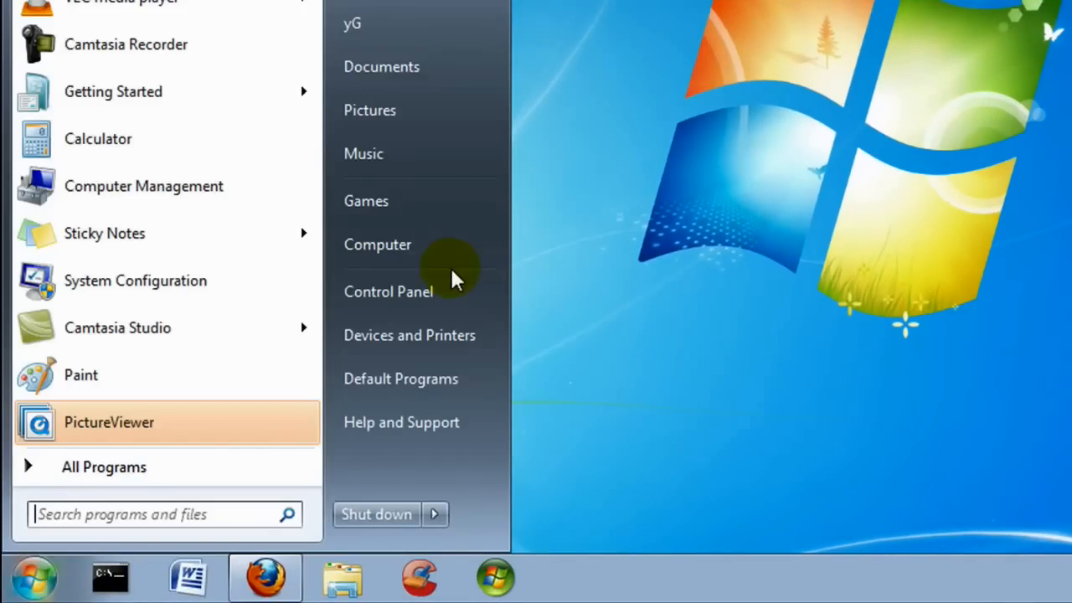
Step: From Control Panel, open Text Services and Input Languages showing English (United States) with US keyboard
left_click(388, 291)
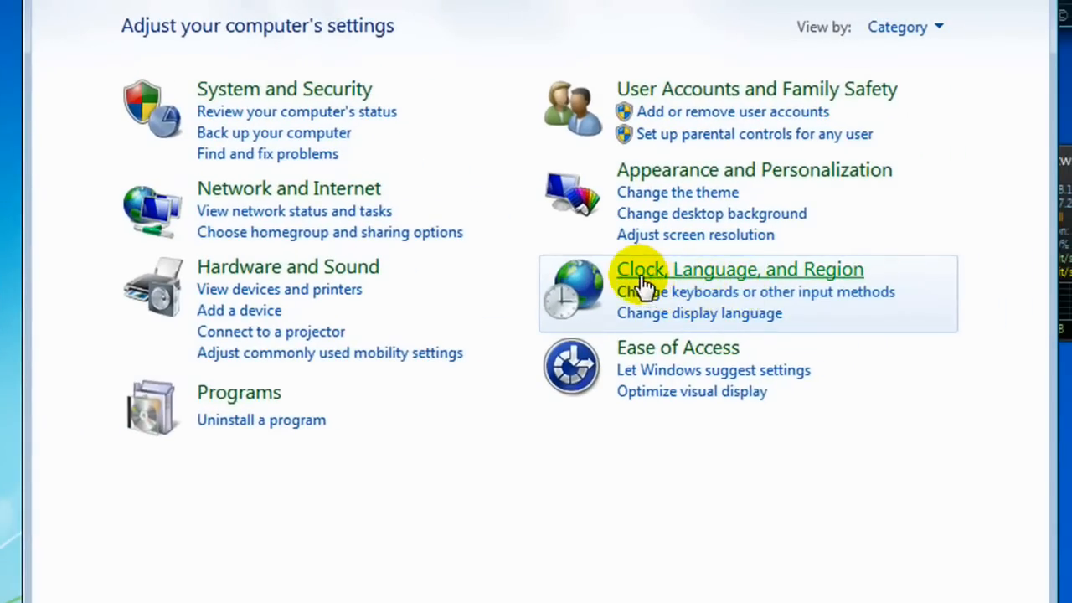
mouse_move(704, 301)
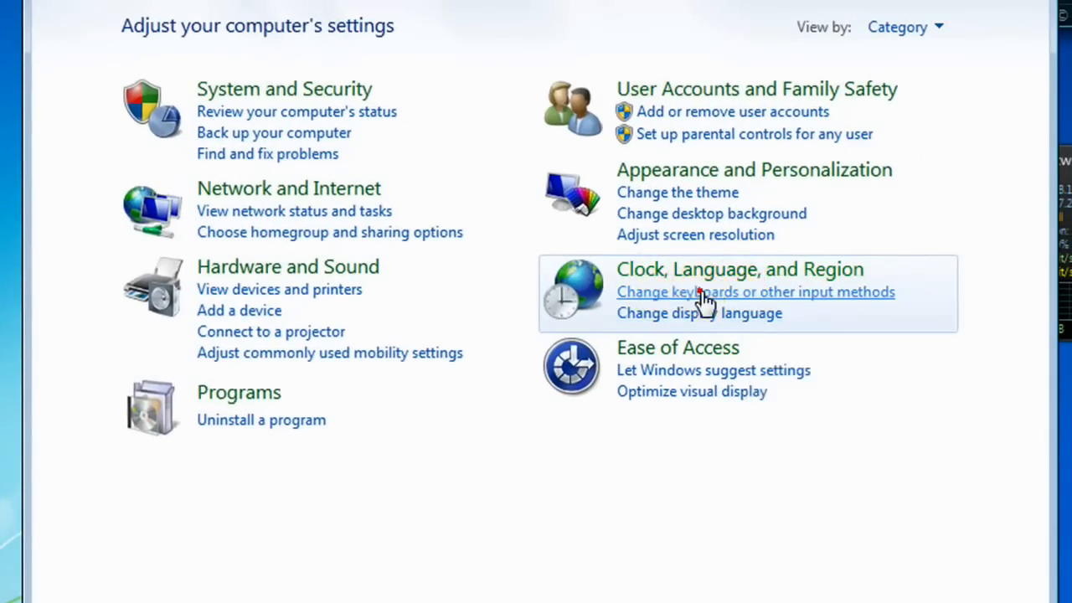
left_click(756, 291)
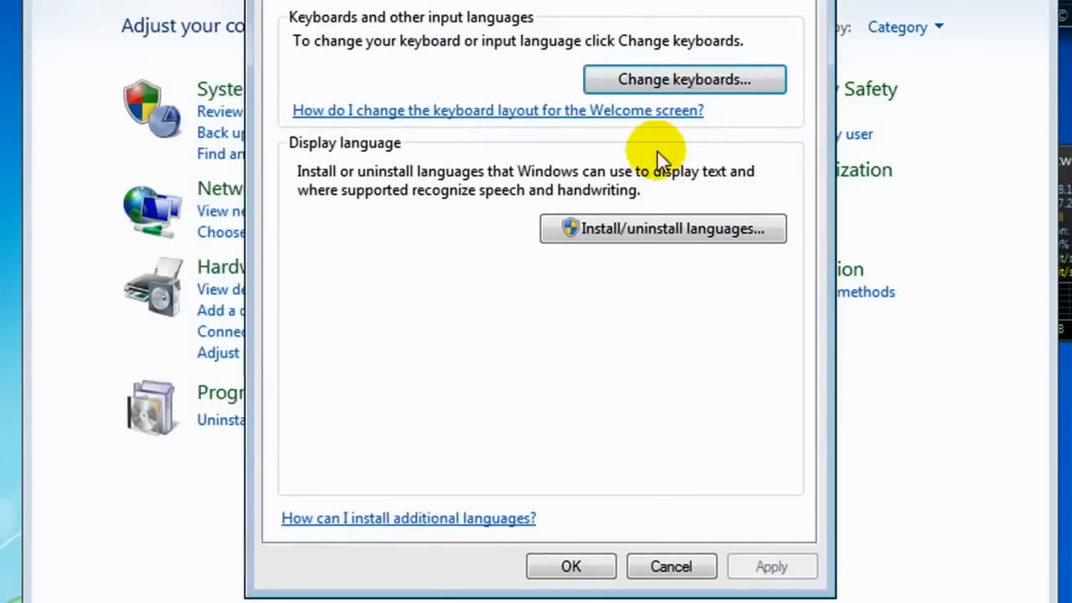
left_click(684, 79)
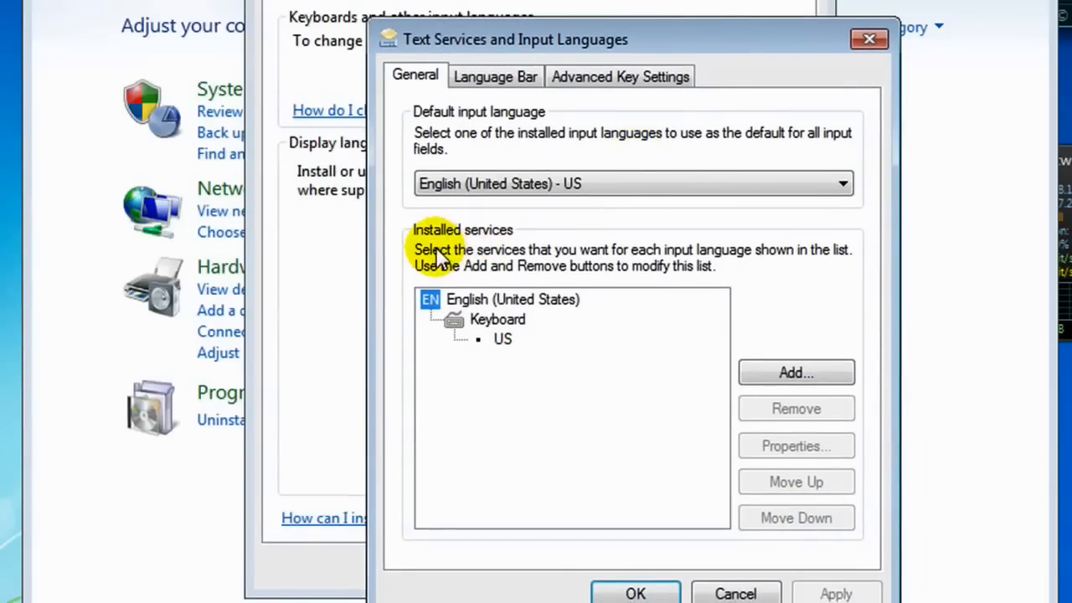
Step: Add the Tibetan (PRC) keyboard layout as a new input language
left_click(795, 372)
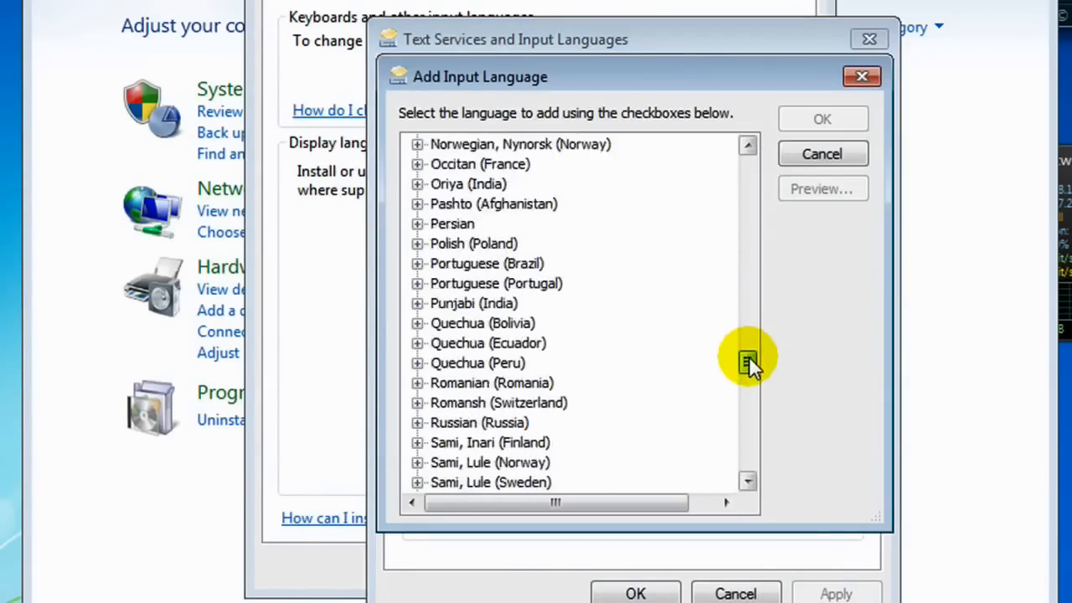
scroll("down", 3)
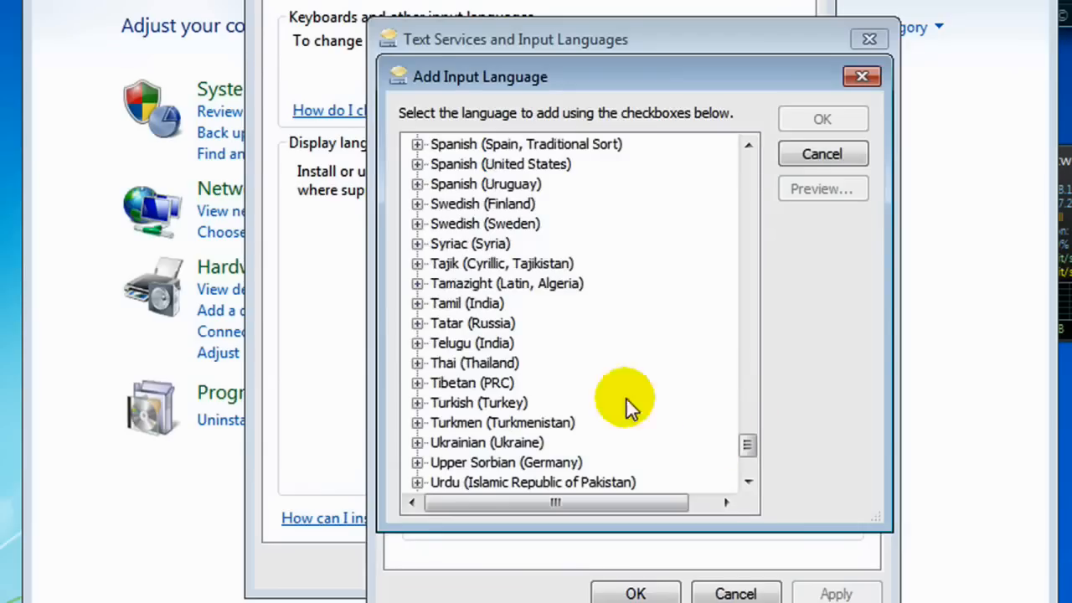
left_click(418, 383)
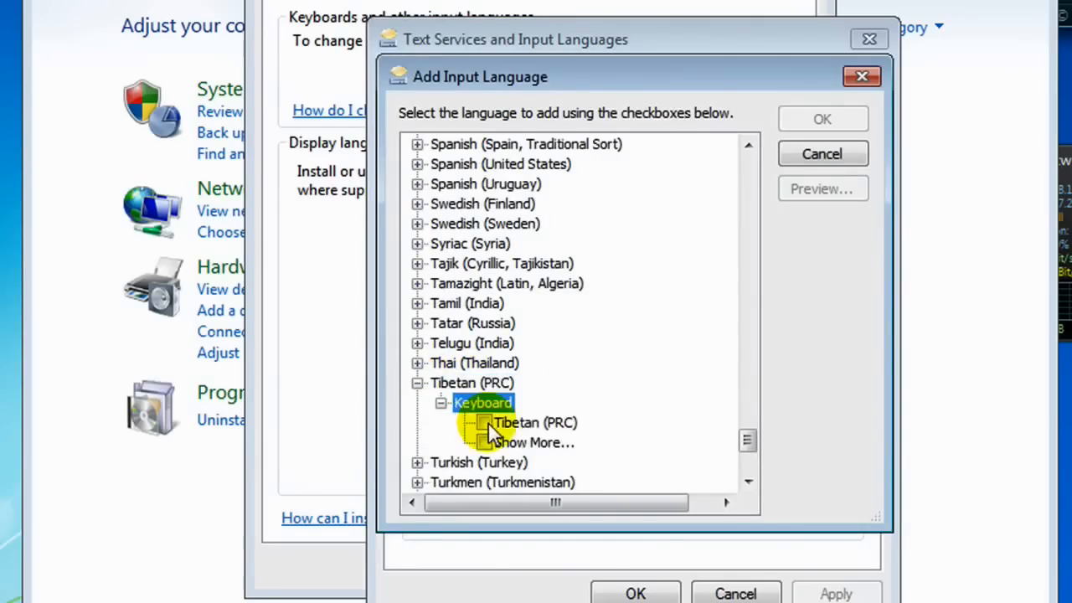
left_click(822, 118)
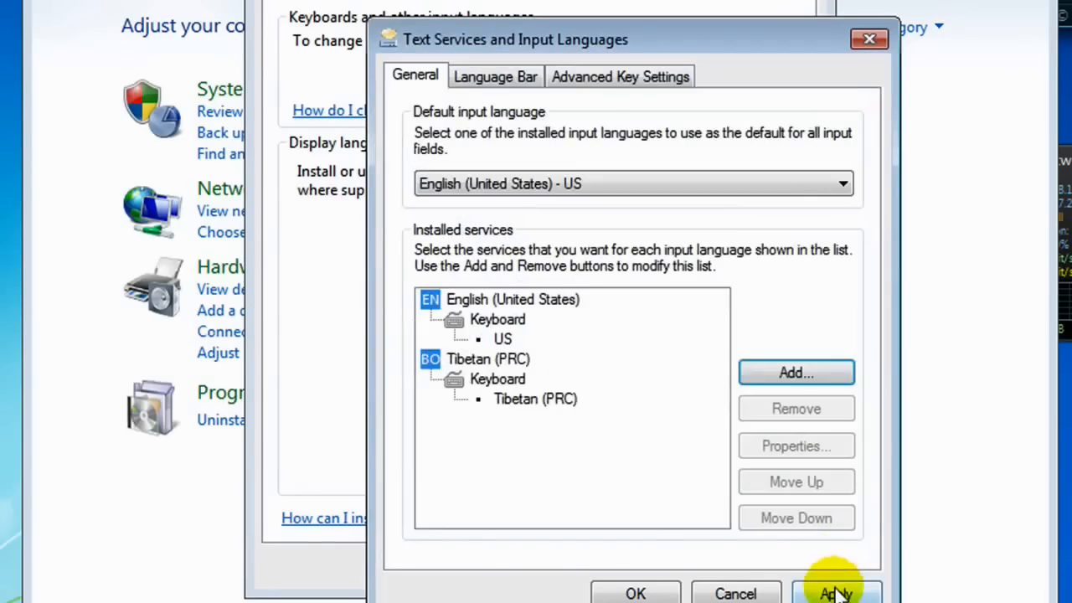
Step: Apply the Tibetan (PRC) keyboard and close the Input Languages and Region and Language dialogs
left_click(837, 591)
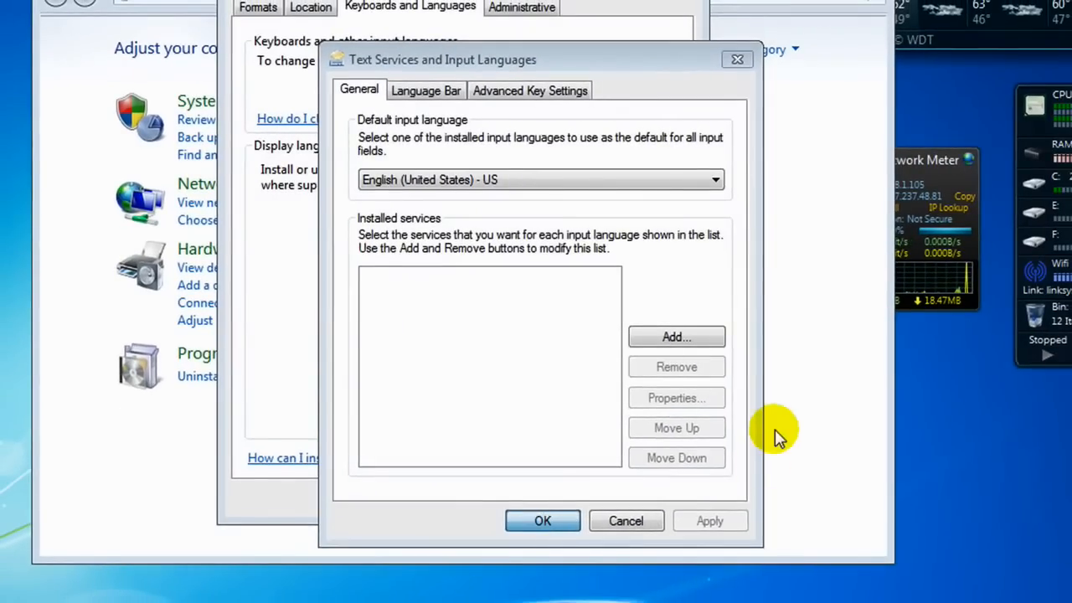
left_click(542, 521)
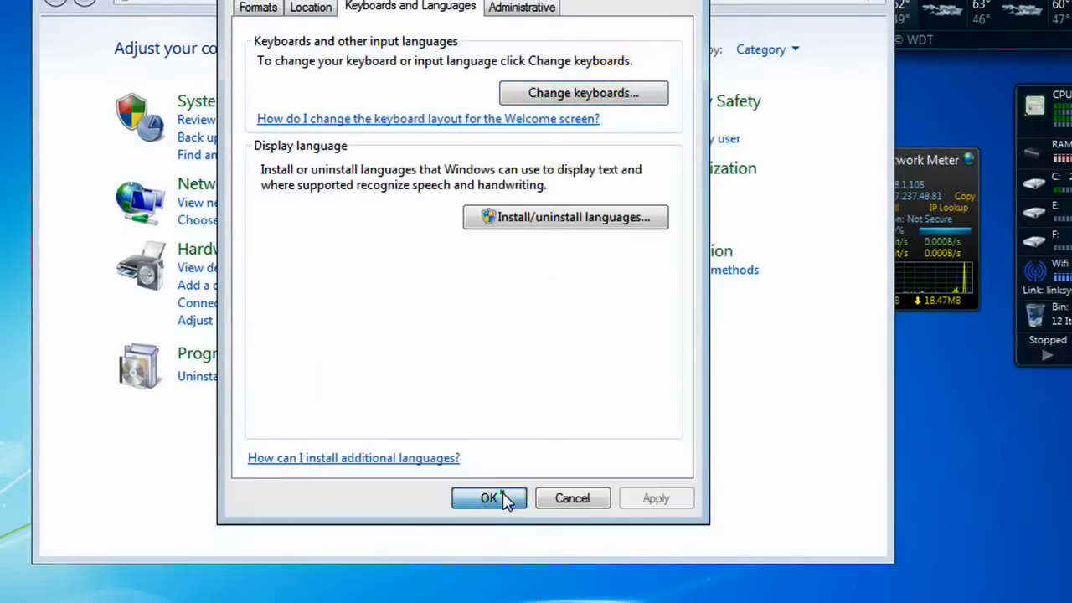
left_click(489, 497)
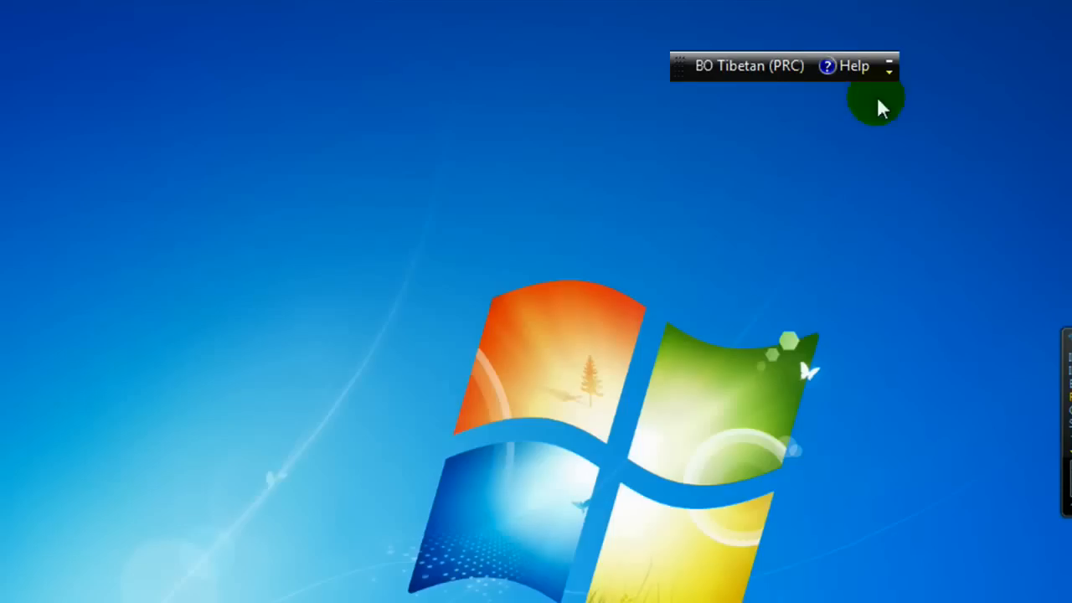
mouse_move(743, 146)
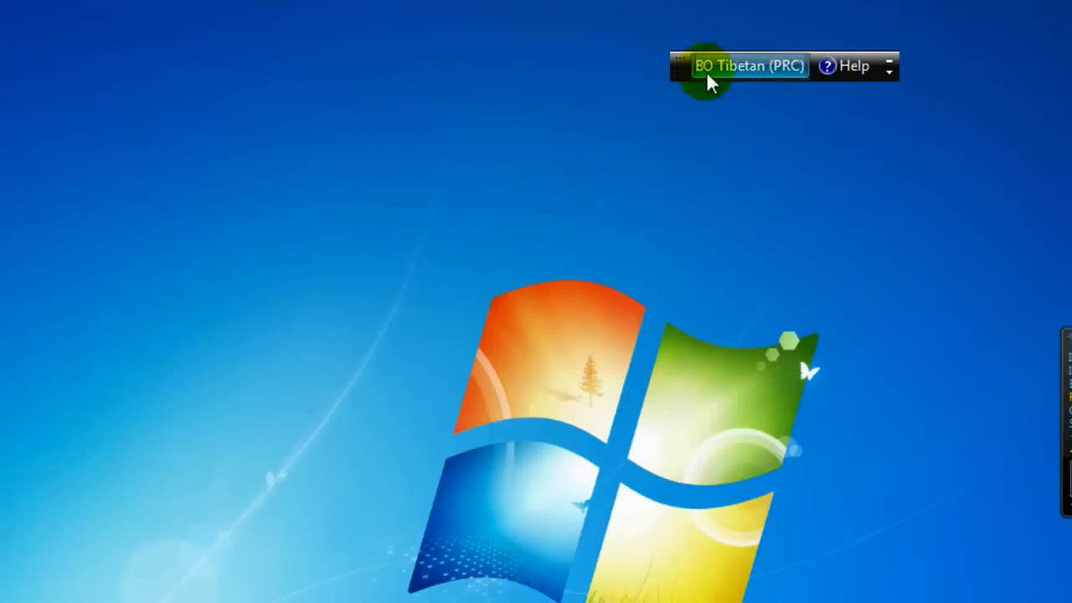
left_click(748, 67)
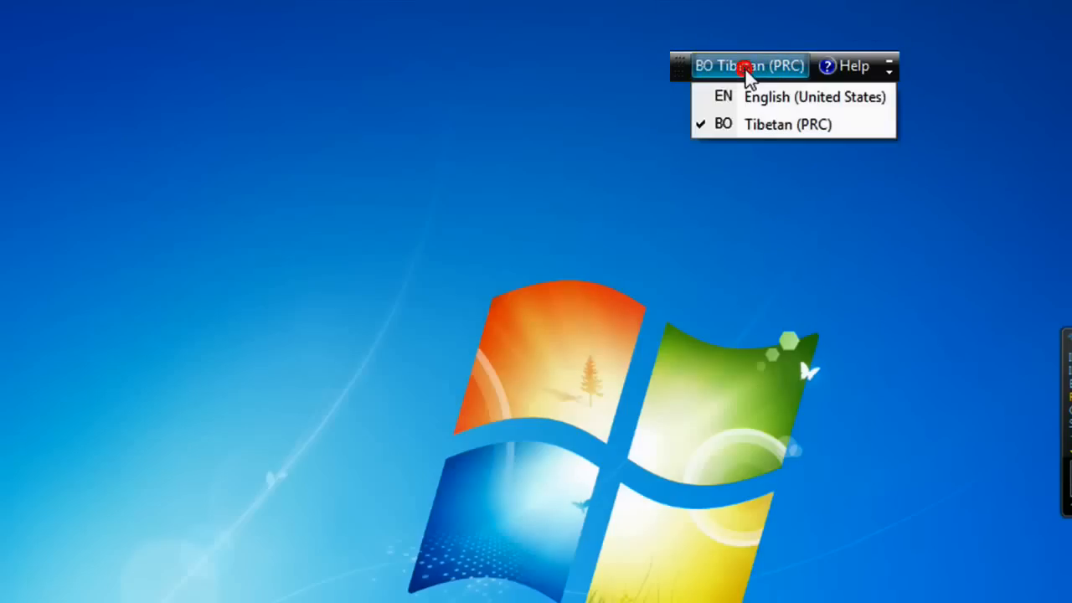
left_click(818, 97)
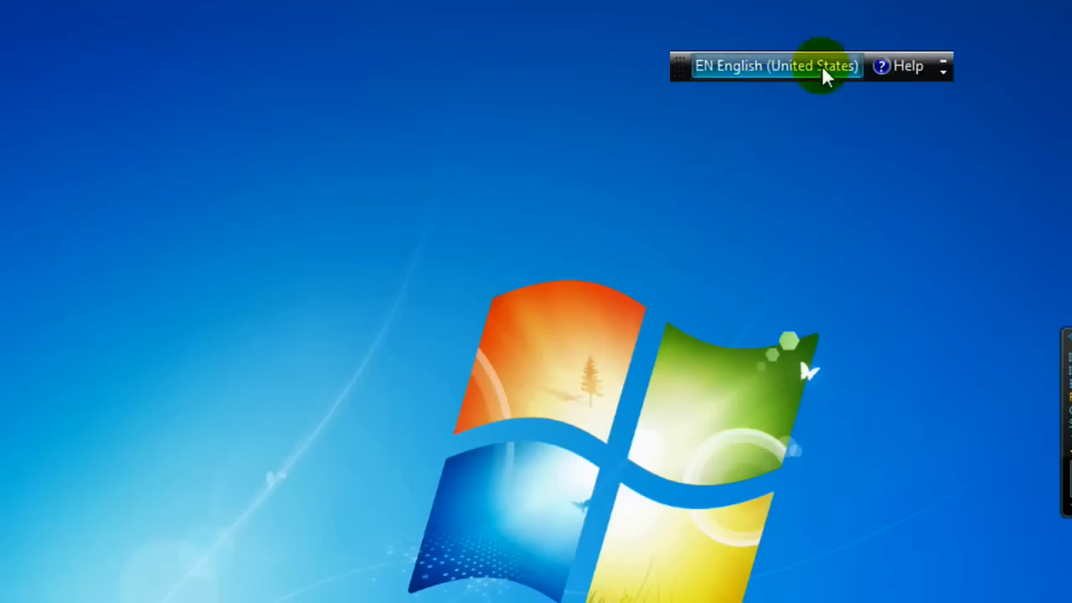
left_click(777, 65)
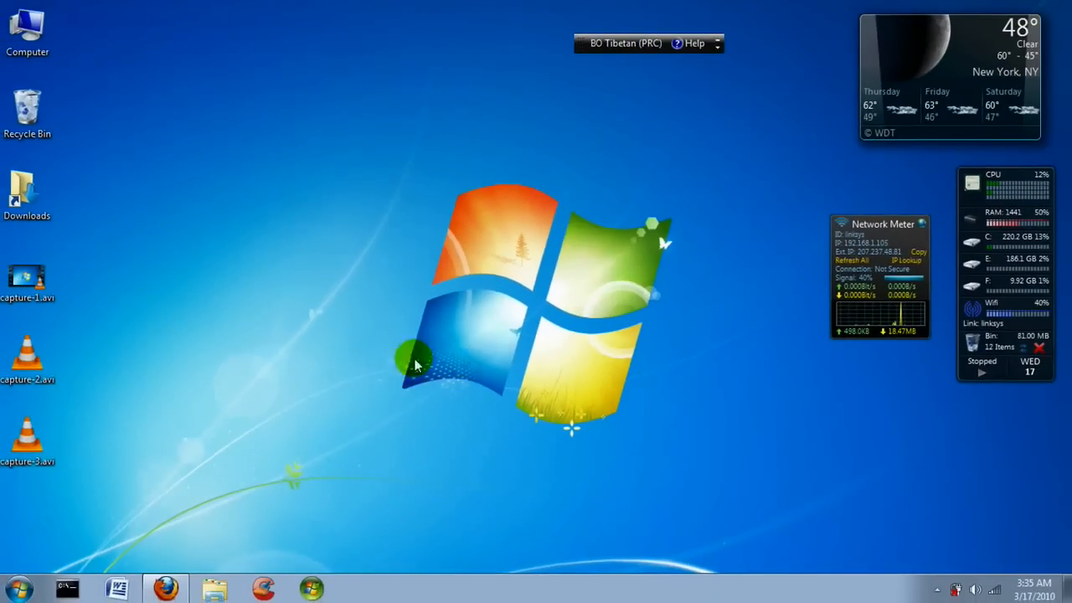
Step: Bring up the blank Word document and switch the input language to Tibetan (PRC)
left_click(116, 586)
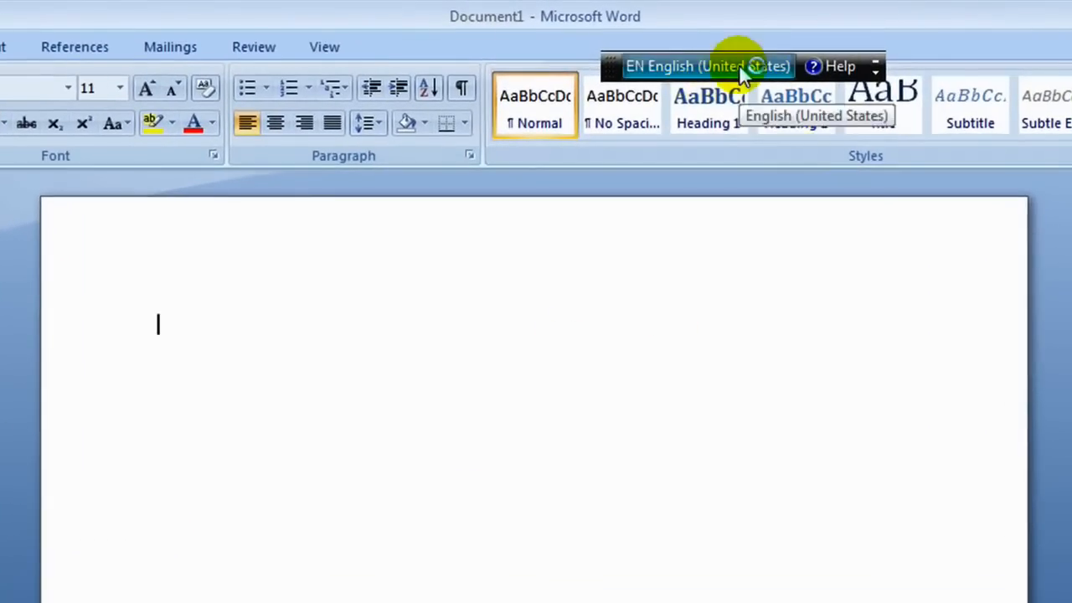
left_click(710, 66)
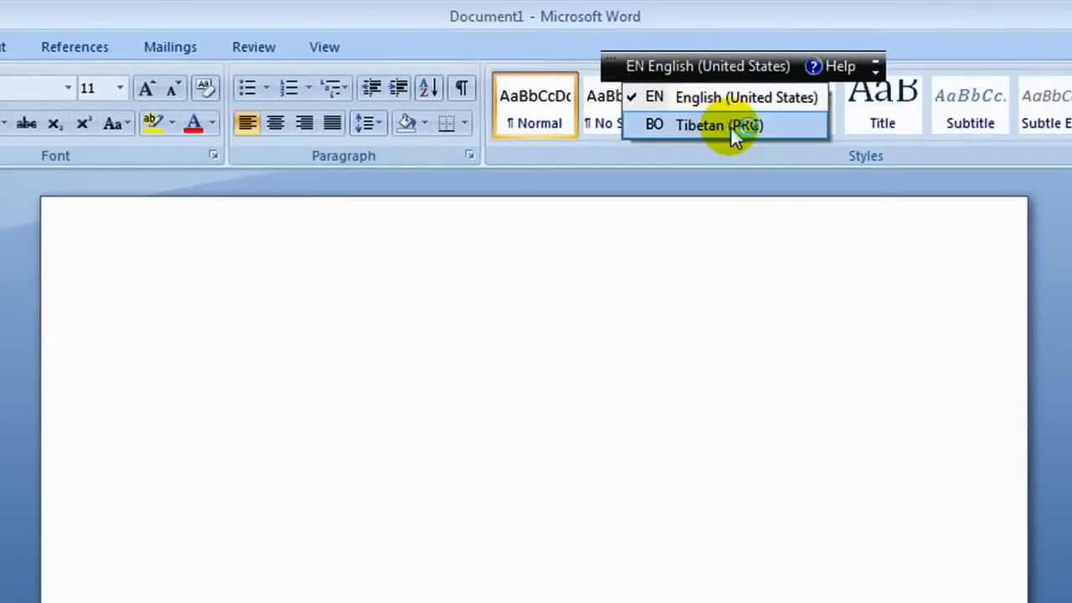
left_click(718, 125)
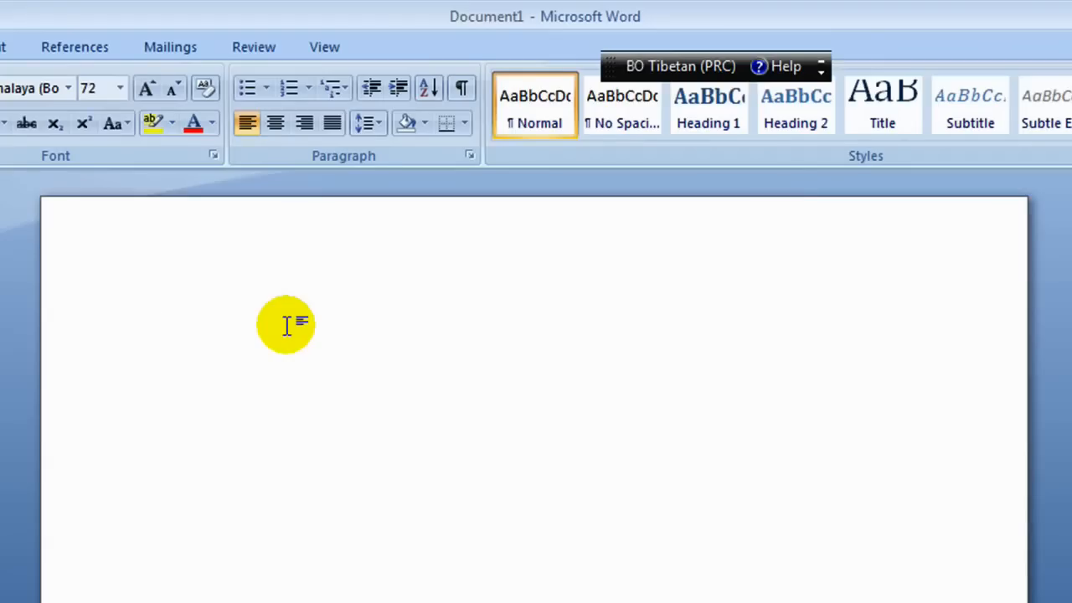
Step: Type the Tibetan character ཀ into the document at size 72
type("ཀ")
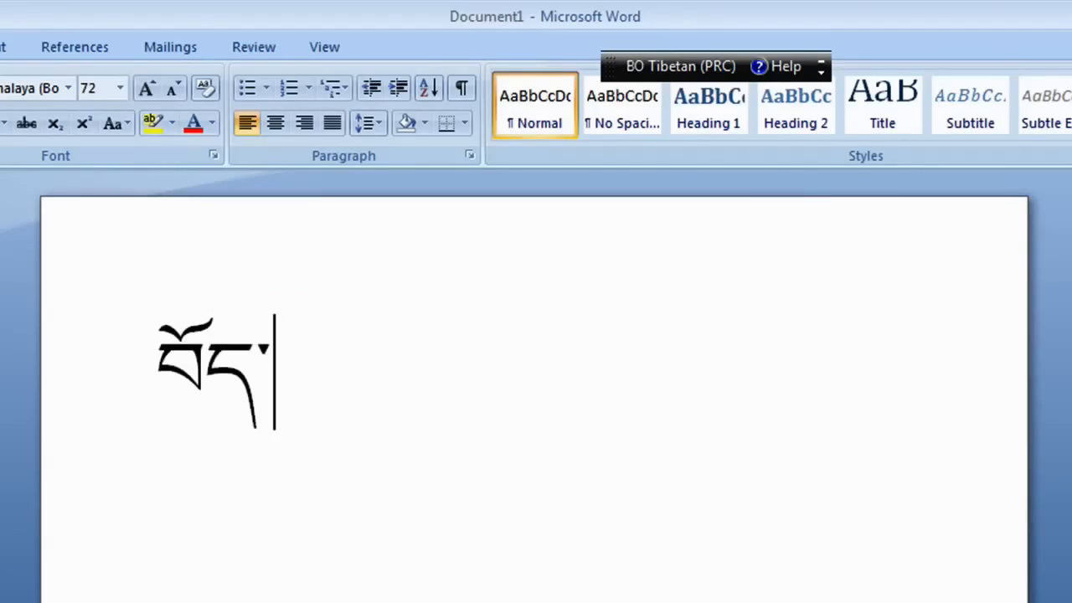
mouse_move(359, 325)
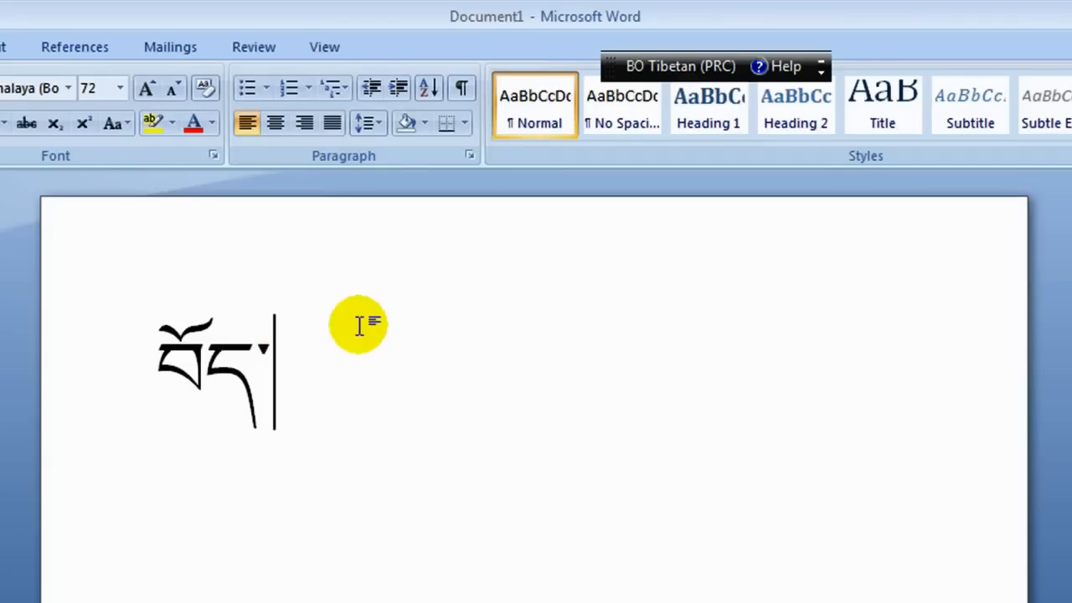